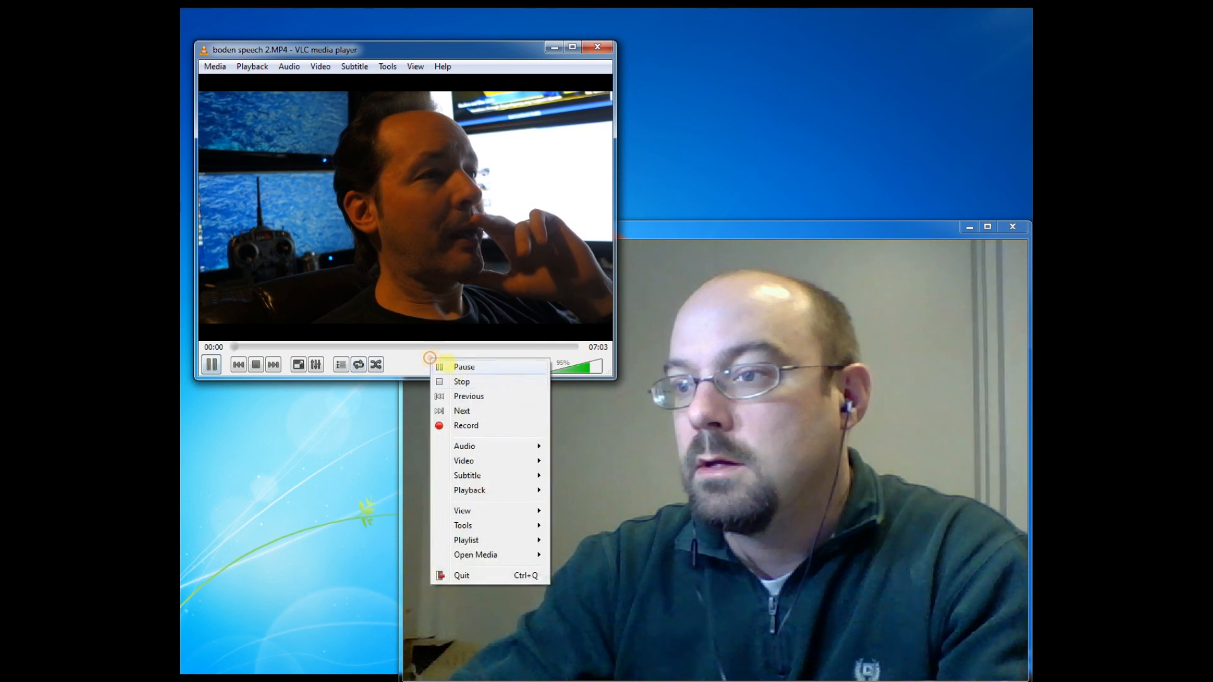
Step: Pause the vlog clip in VLC so the spoken commentary can begin
{"action": "left_click", "coordinate": [463, 511]}
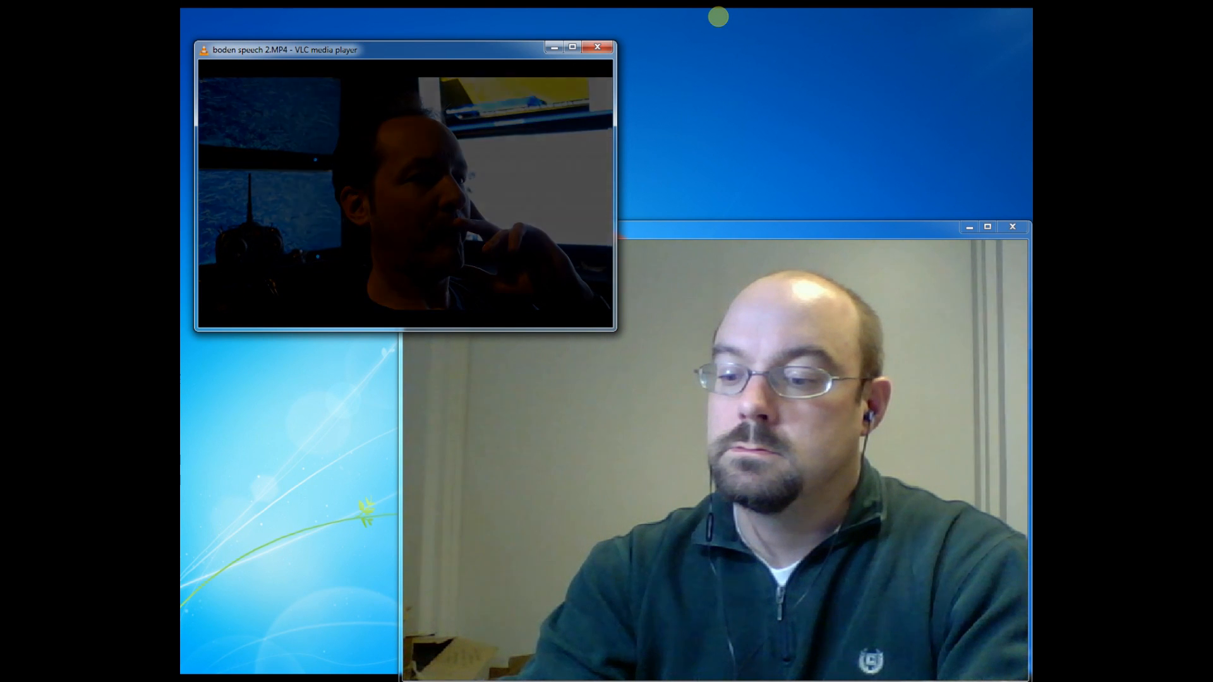
Step: Let the vlog play to the dim shot of the man by the window, then pause
{"action": "left_click", "coordinate": [404, 190]}
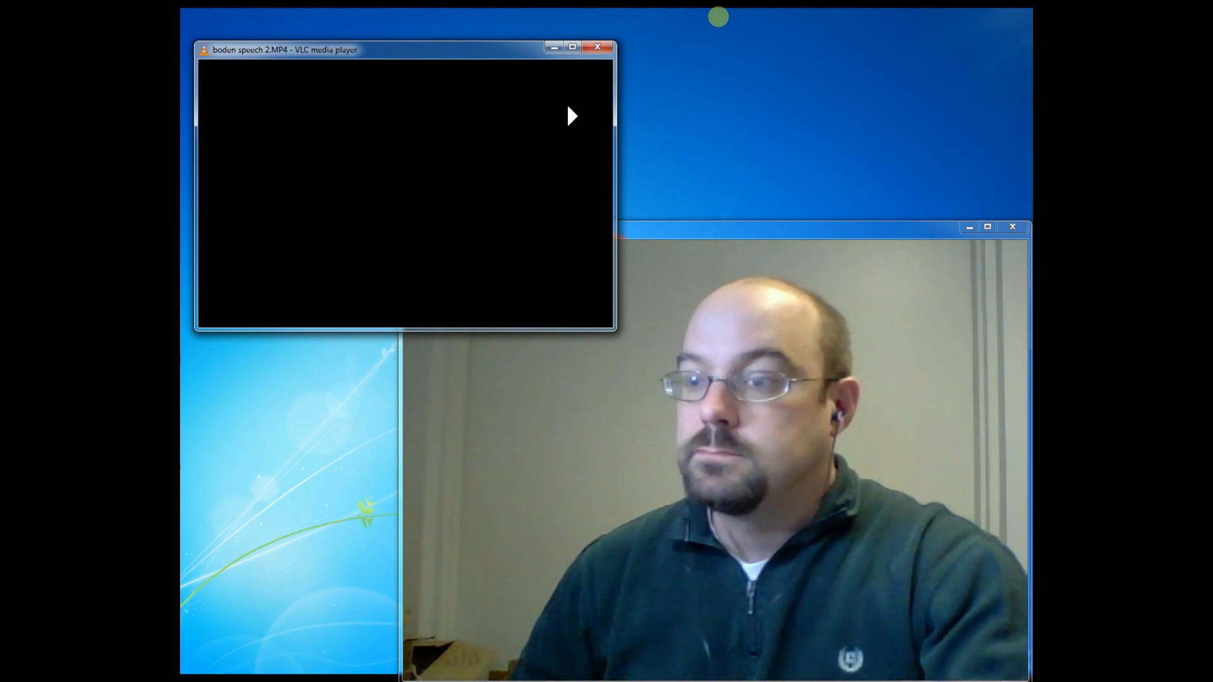
Step: Resume playback of the vlog clip after the commentary pause
{"action": "left_click", "coordinate": [570, 115]}
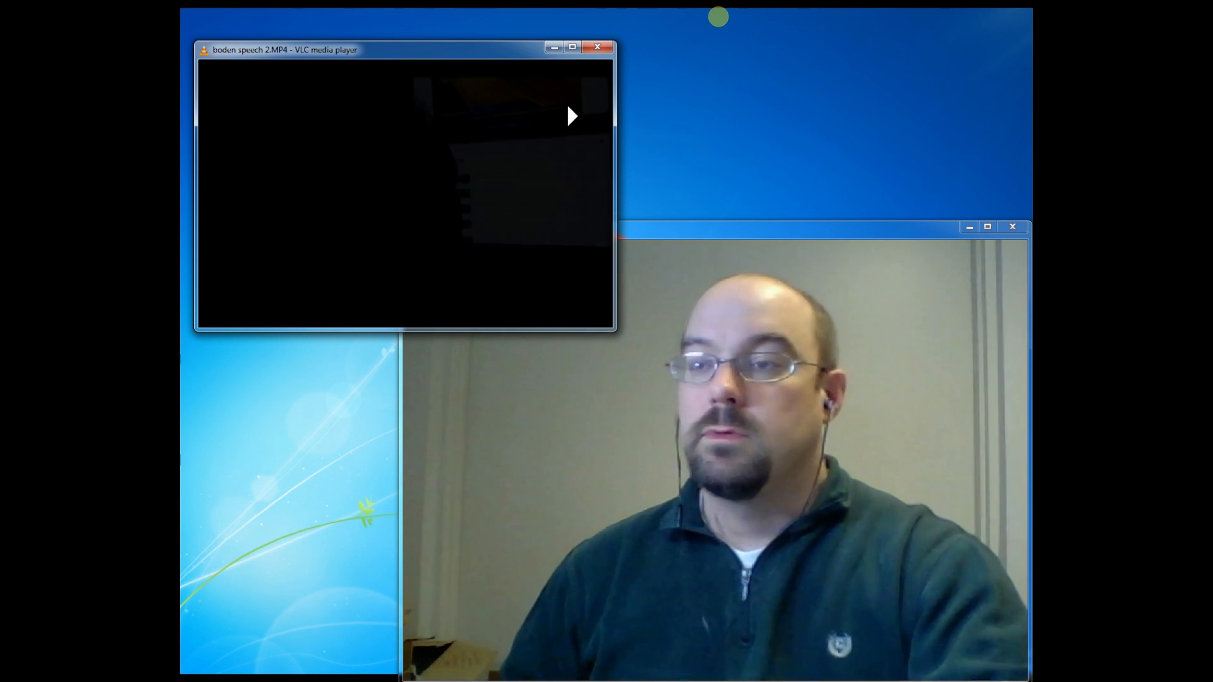
{"action": "left_click", "coordinate": [571, 115]}
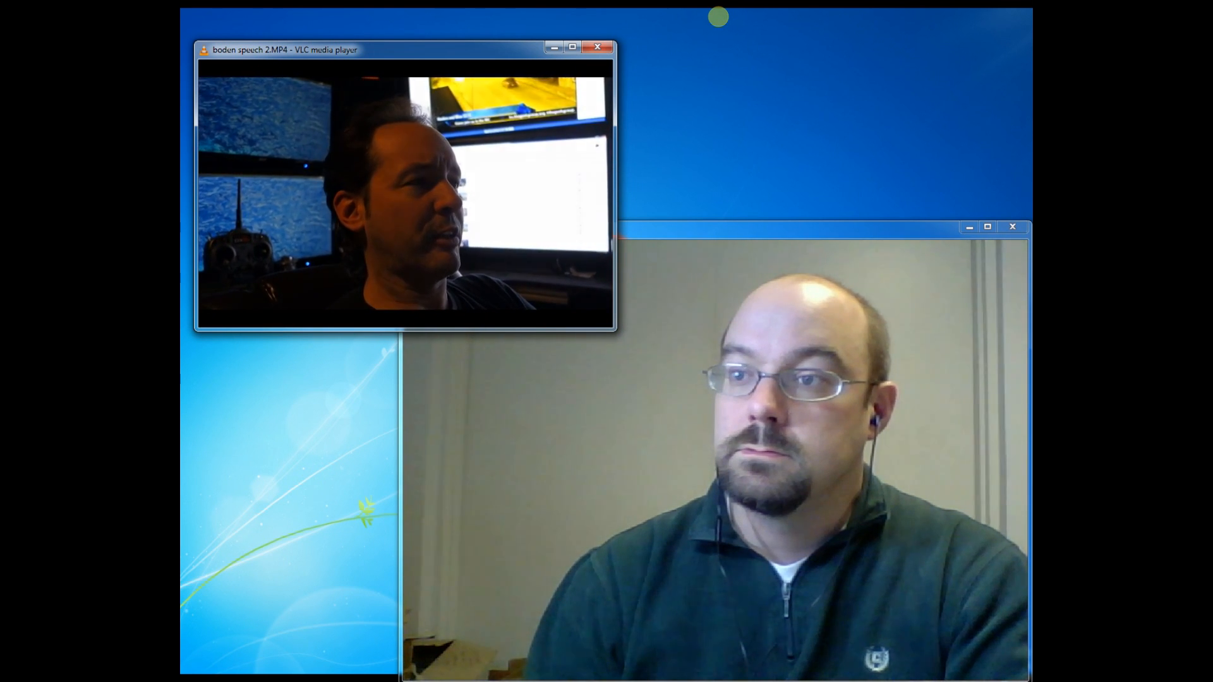
Step: Pause the vlog once the host is talking at his desk of monitors
{"action": "left_click", "coordinate": [404, 196]}
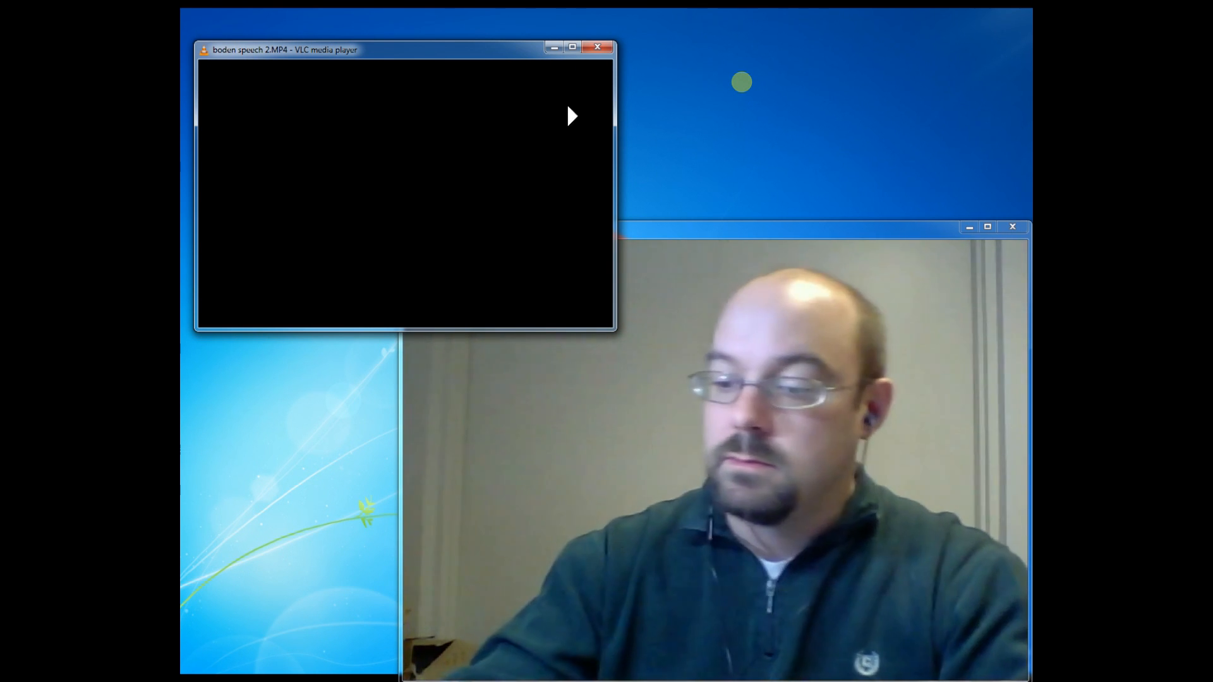
{"action": "left_click", "coordinate": [572, 115]}
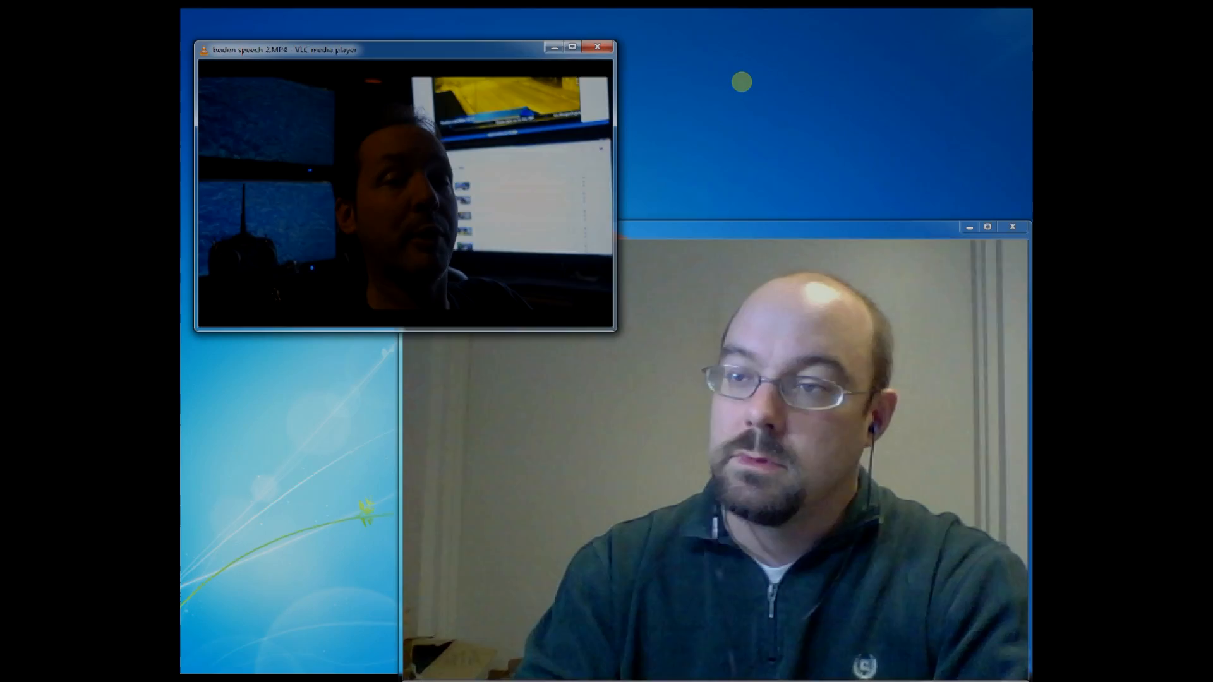